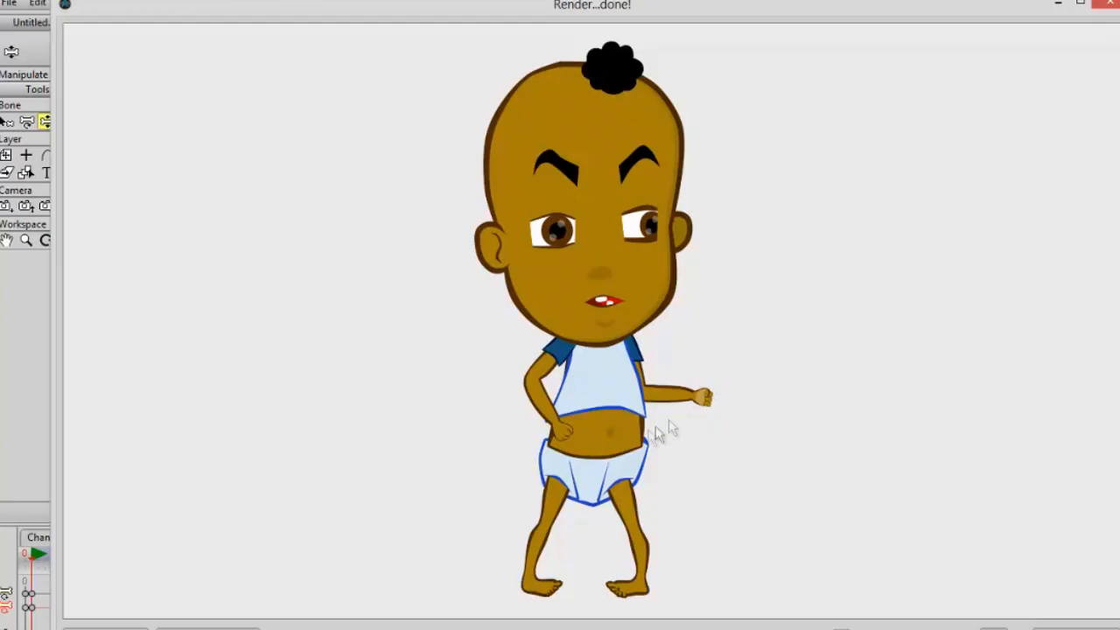
mouse_move(1036, 57)
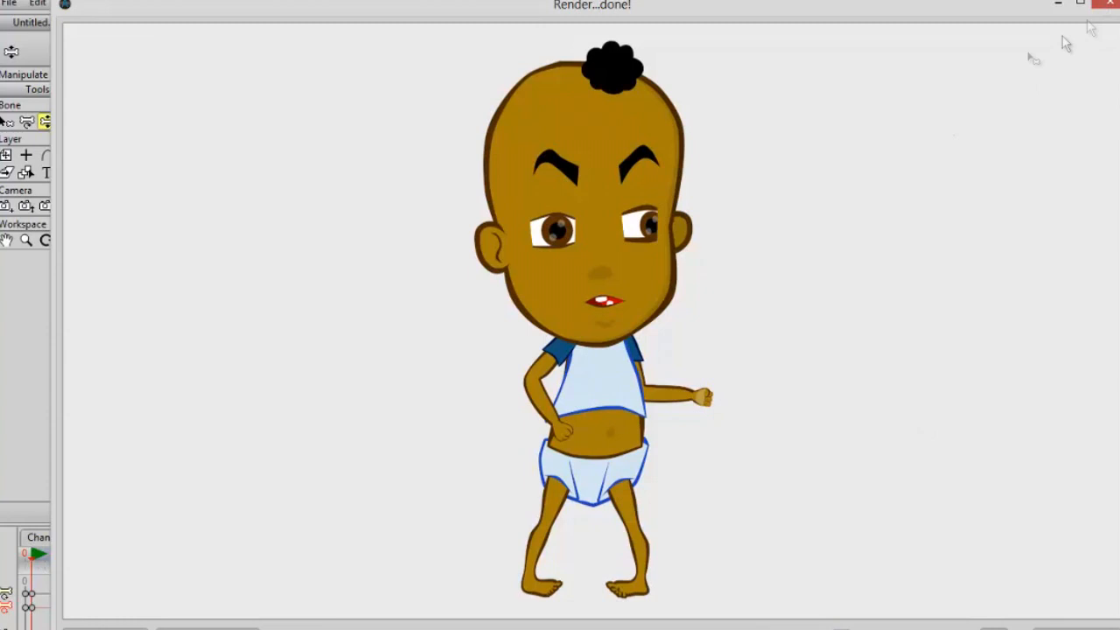